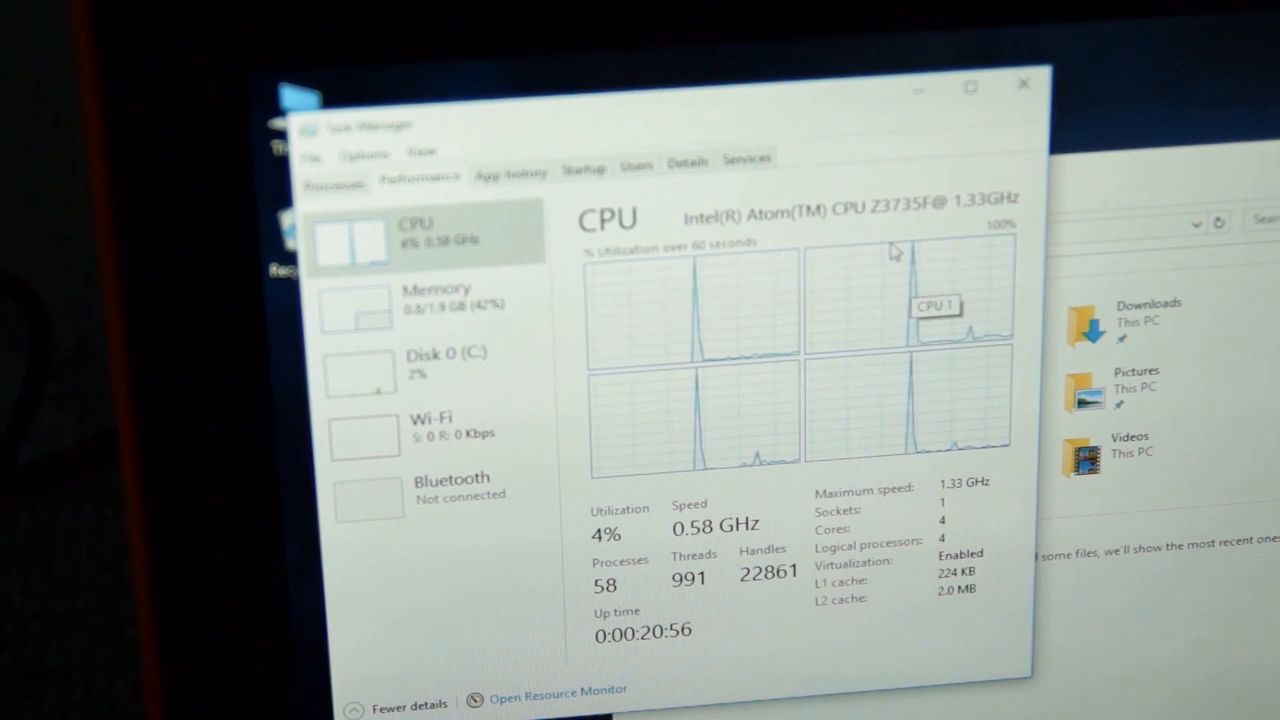
mouse_move(828, 290)
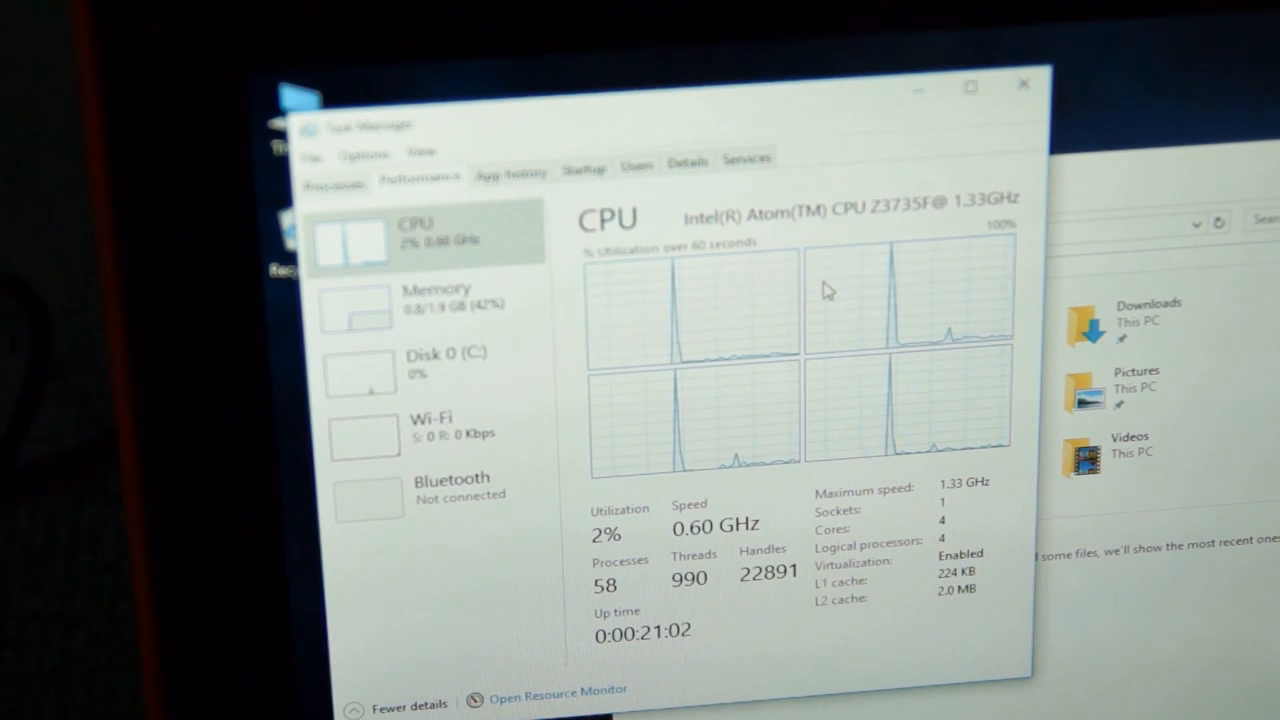
mouse_move(710, 393)
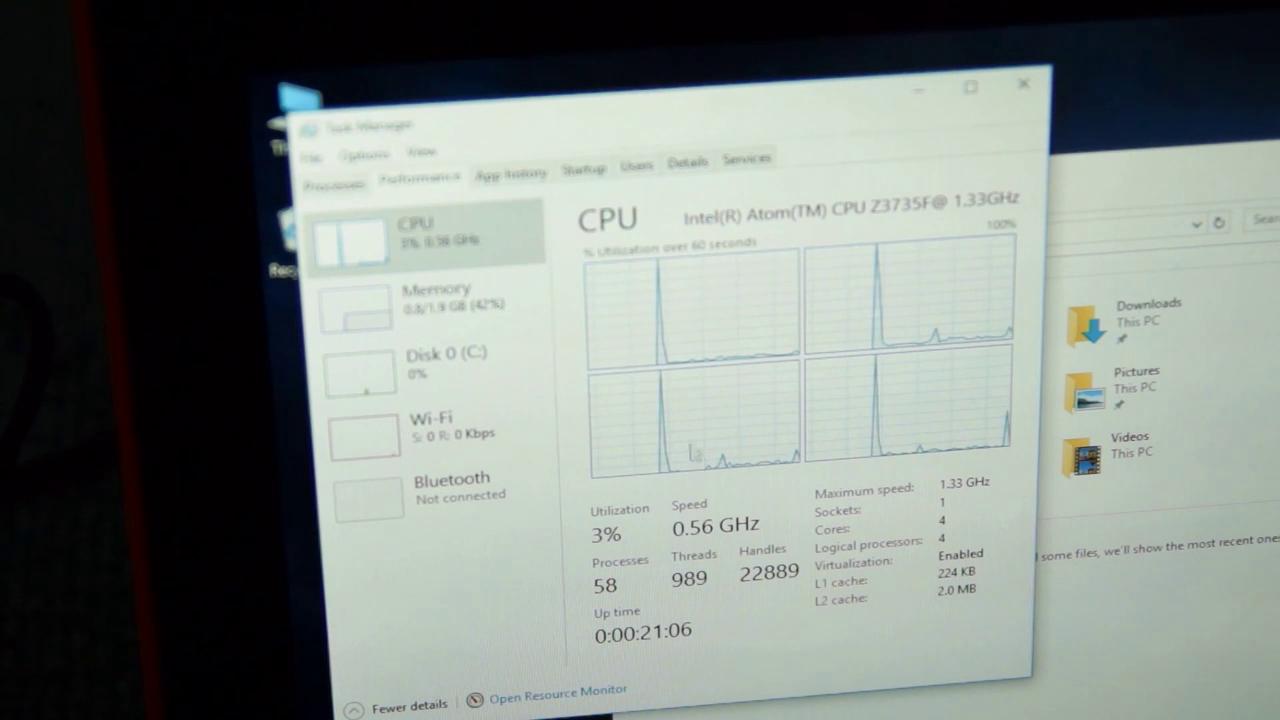
Switch the Performance view to Memory to see 2.0 GB DDR3 usage and composition
left_click(435, 305)
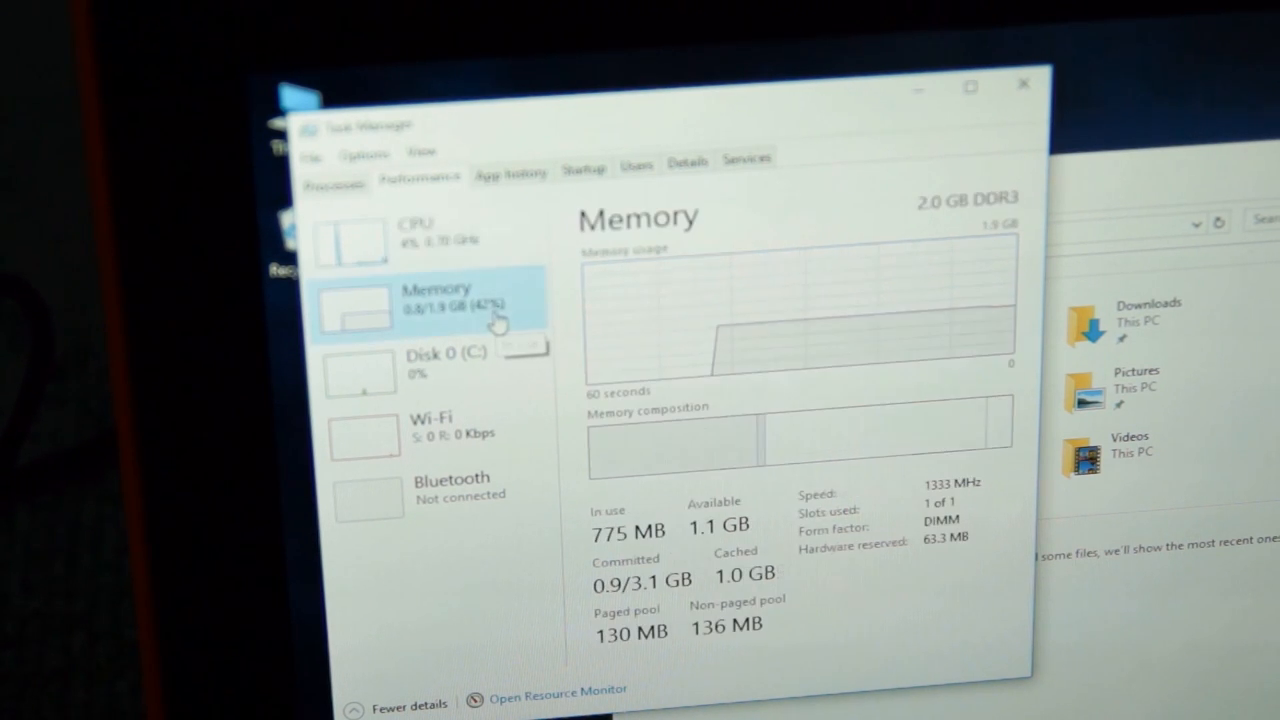
mouse_move(615, 375)
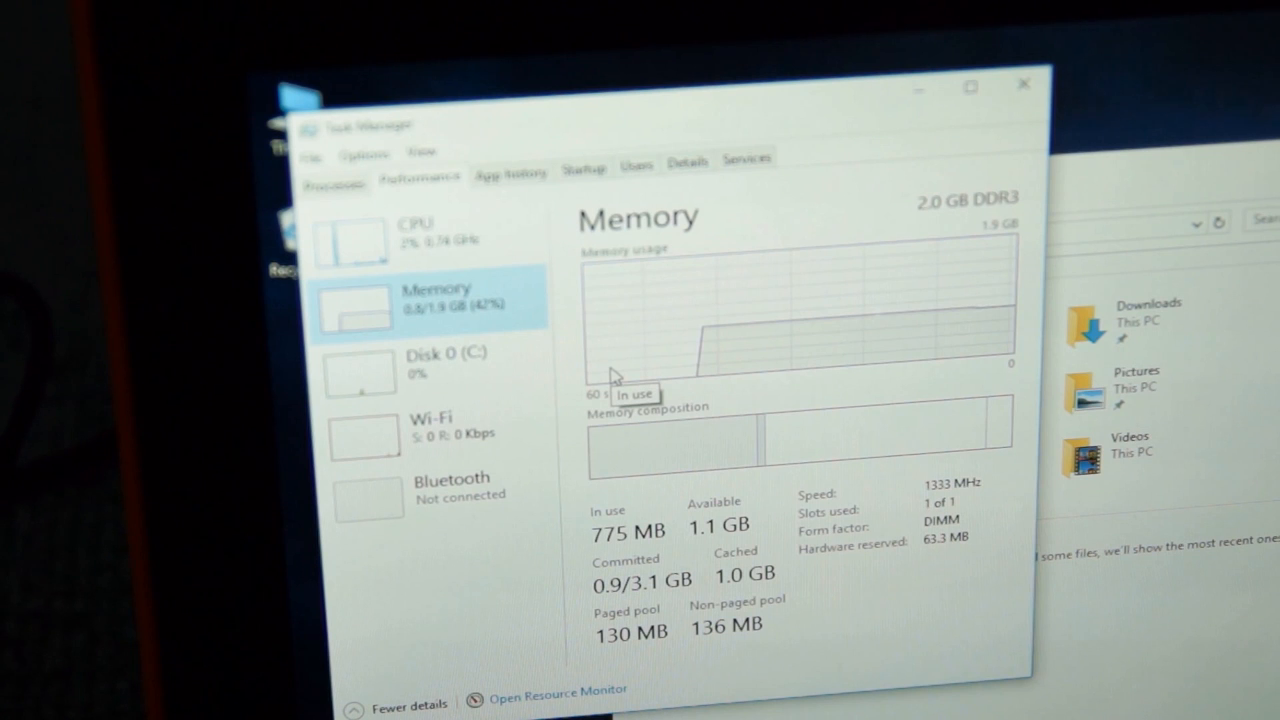
mouse_move(632, 522)
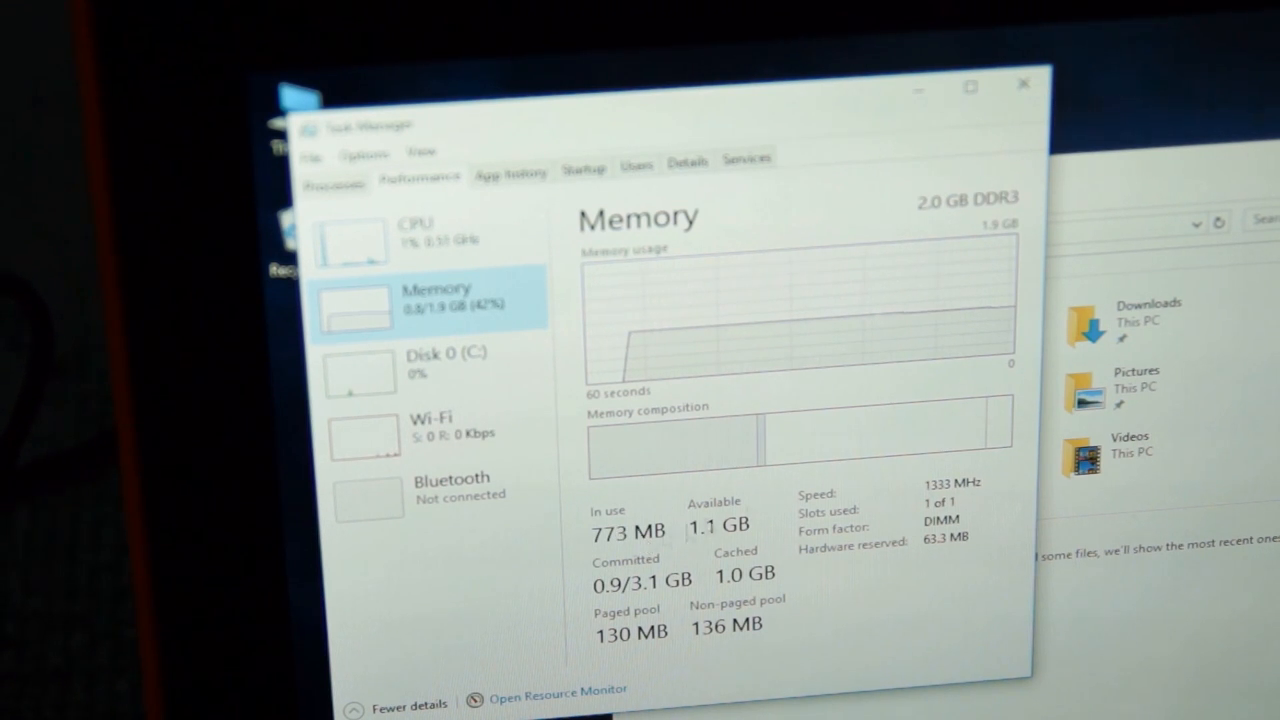
mouse_move(830, 382)
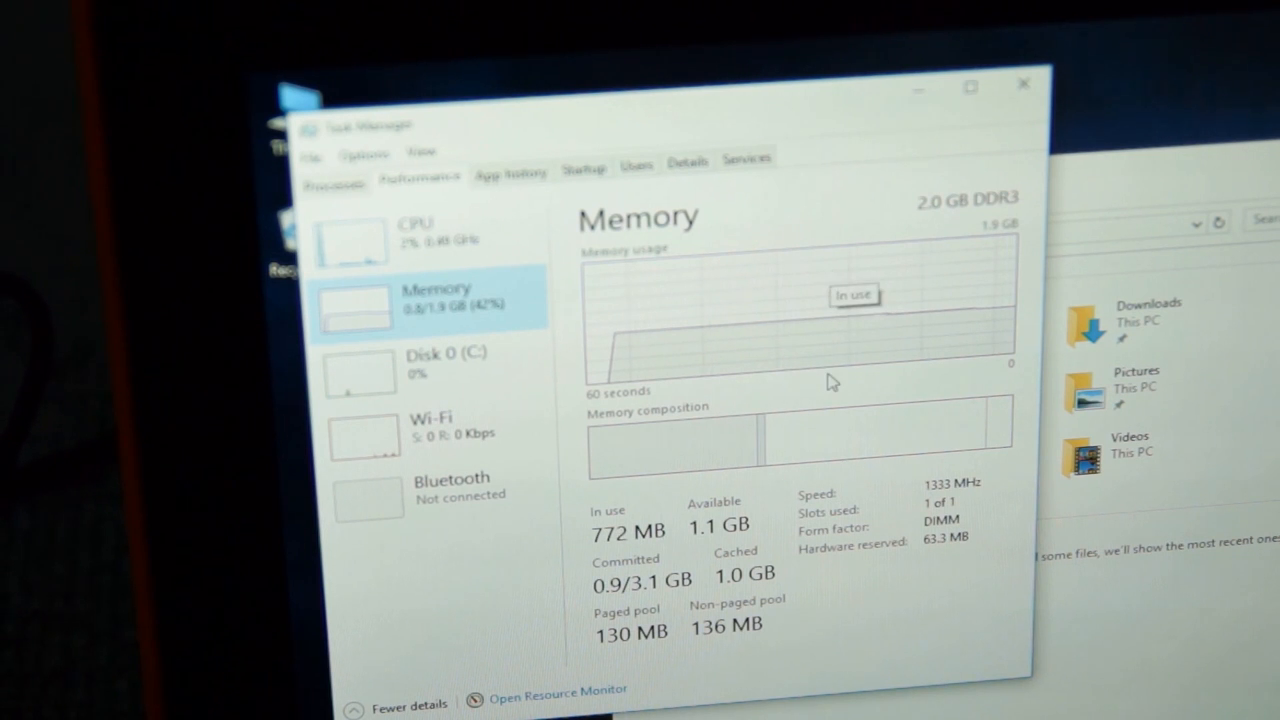
mouse_move(818, 680)
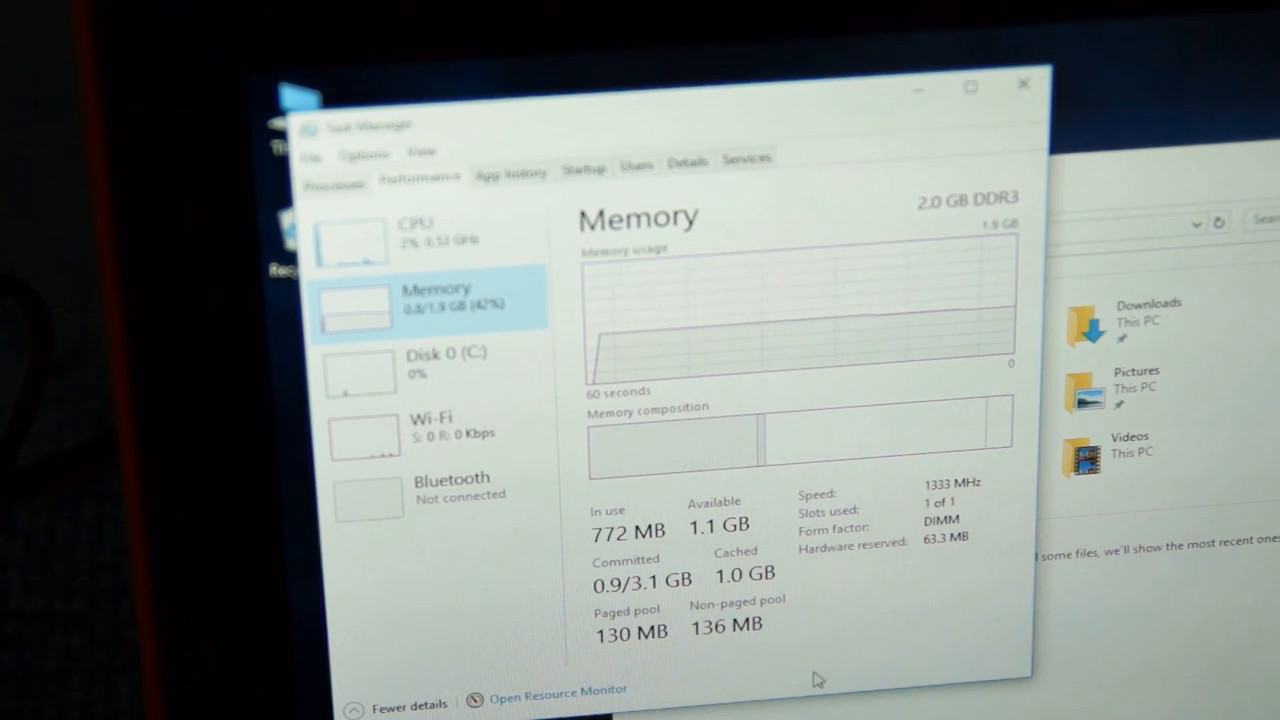
mouse_move(958, 40)
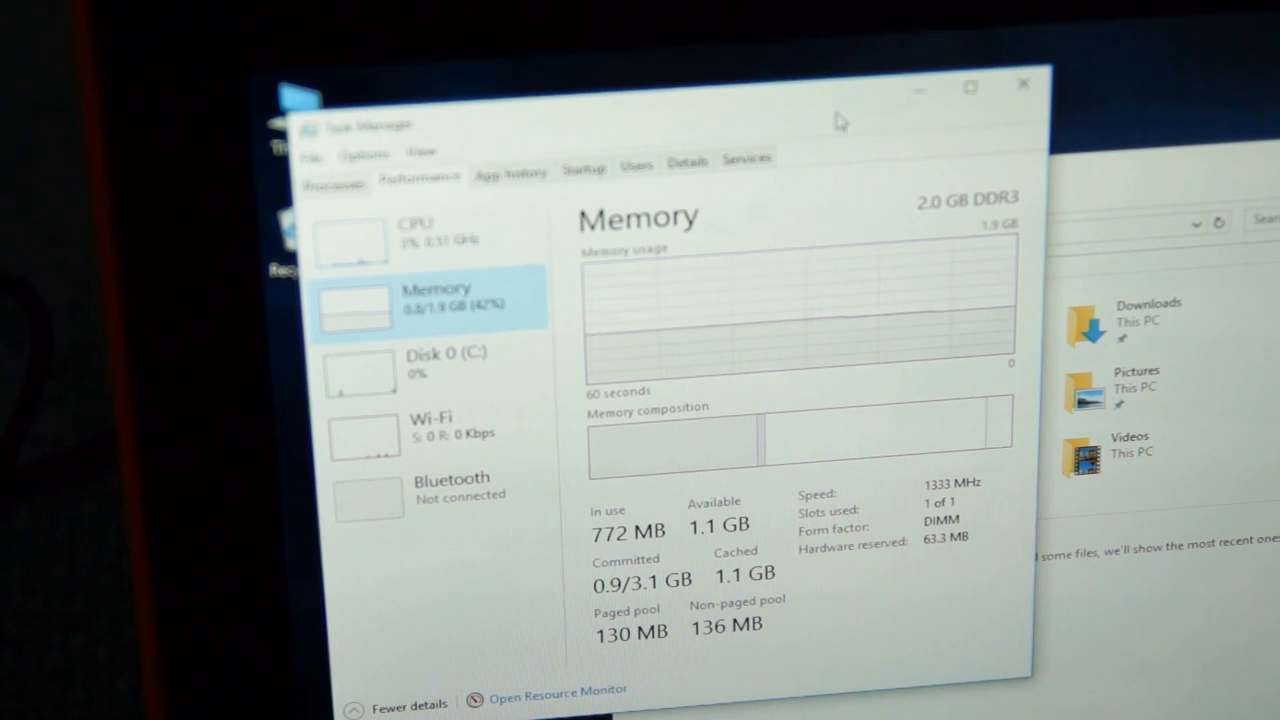
mouse_move(895, 133)
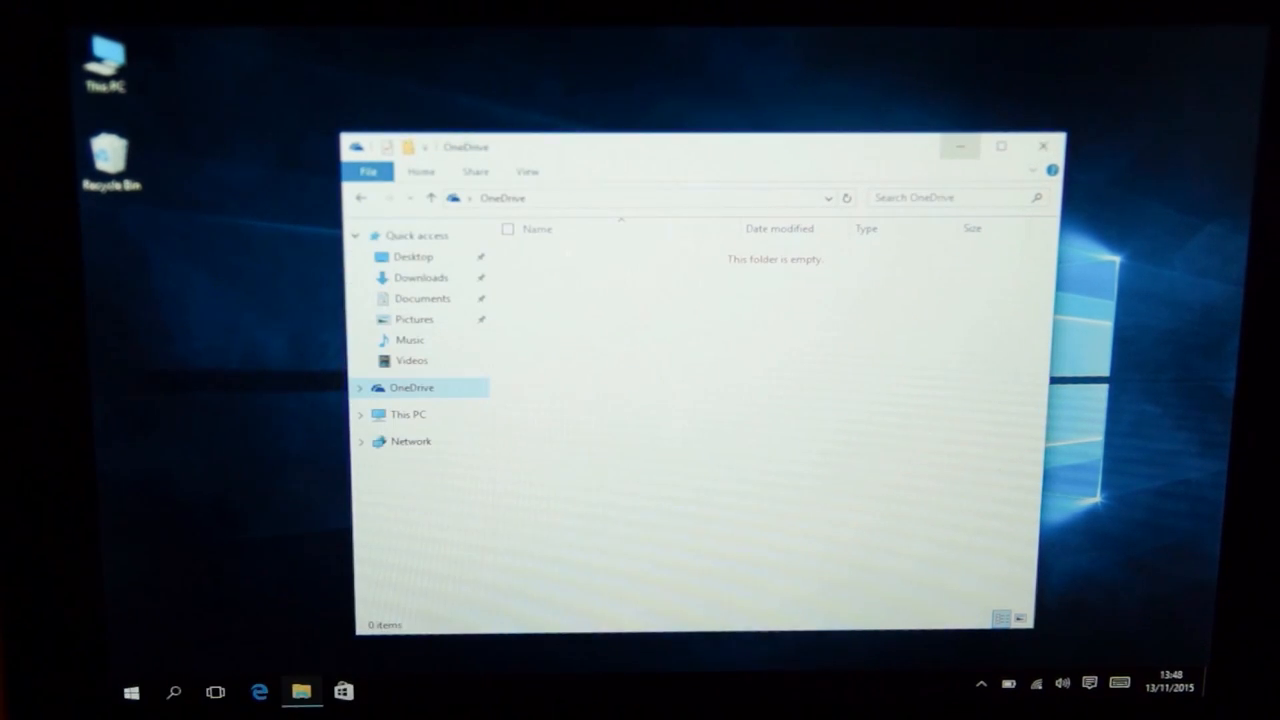
mouse_move(959, 146)
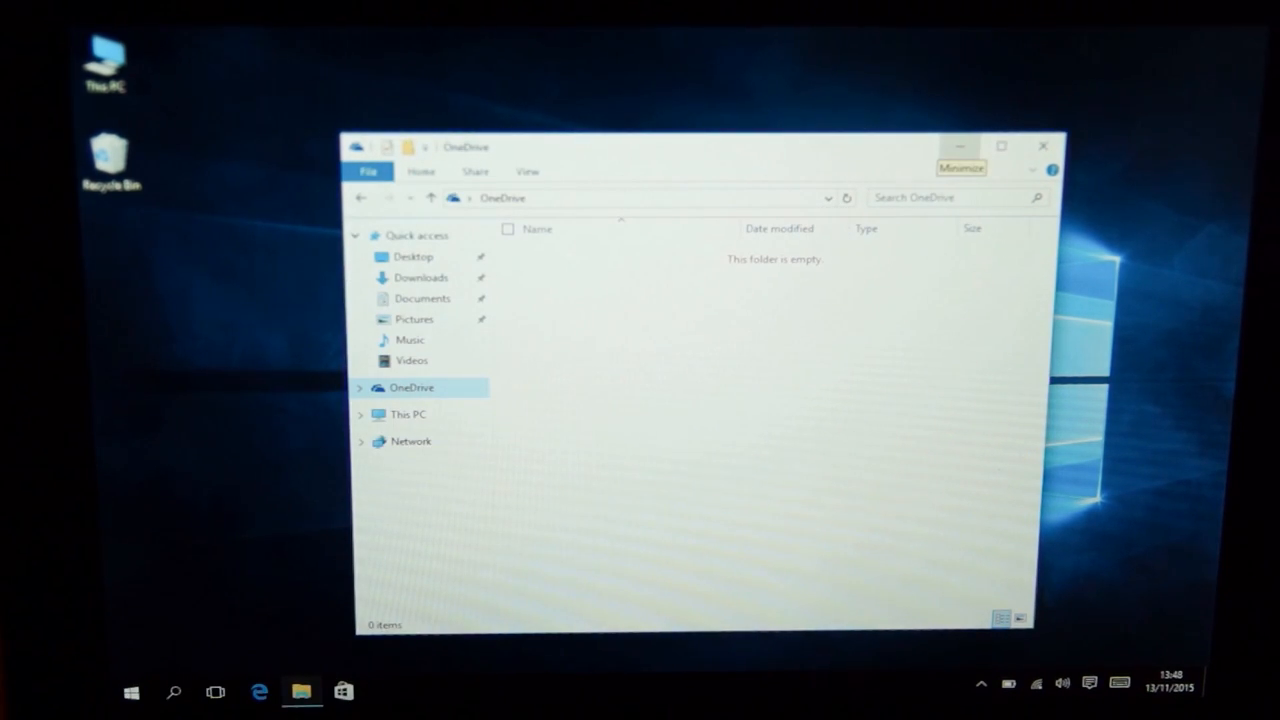